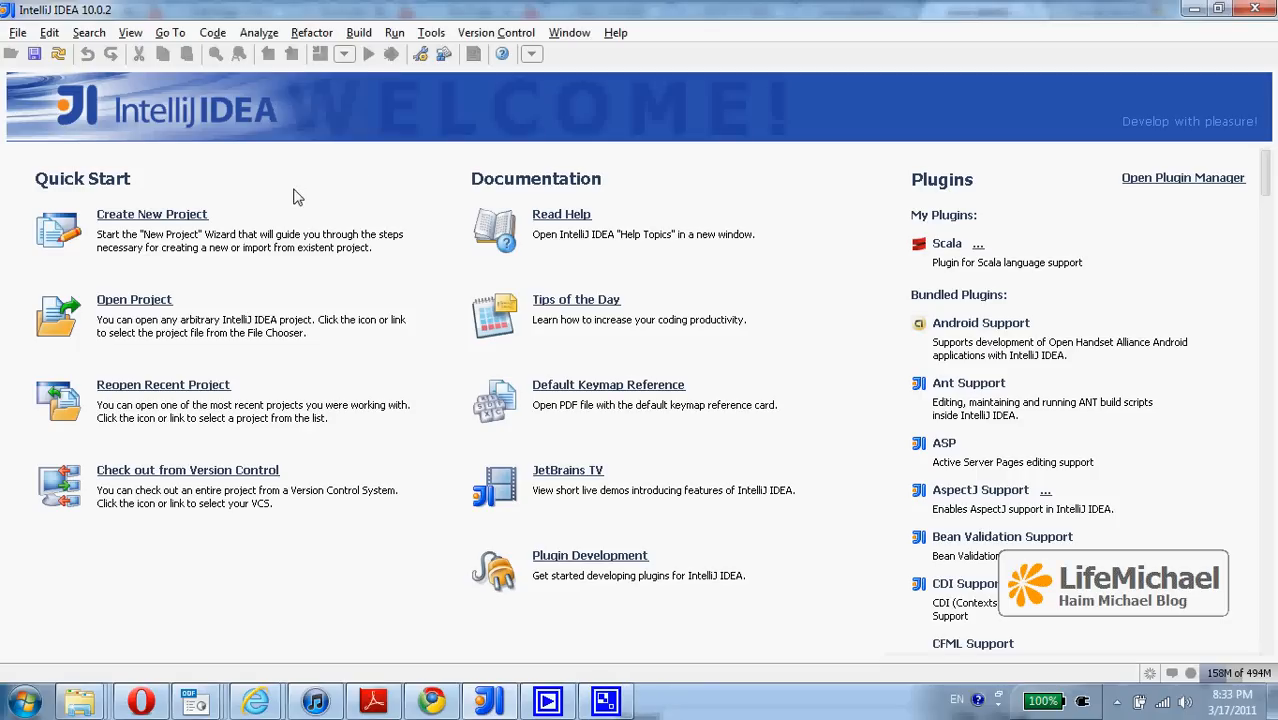
mouse_move(145, 220)
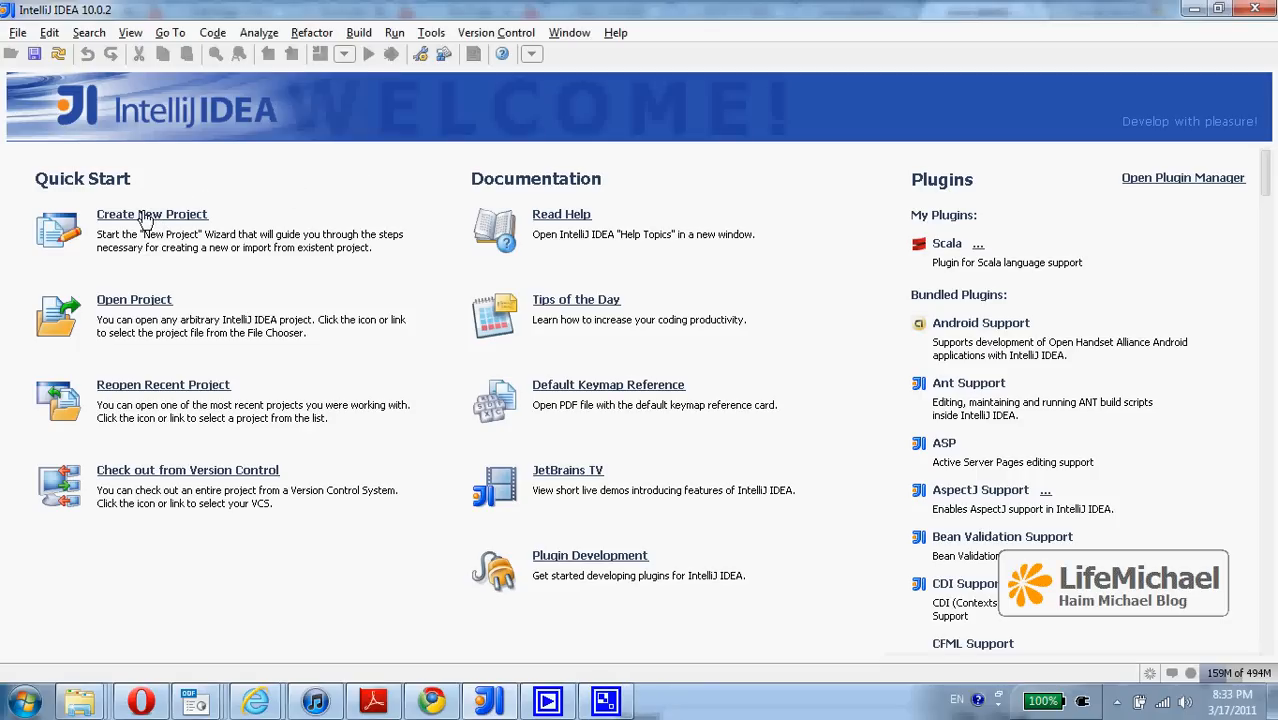
- Start a new project from the Welcome screen, creating it from scratch
click(152, 214)
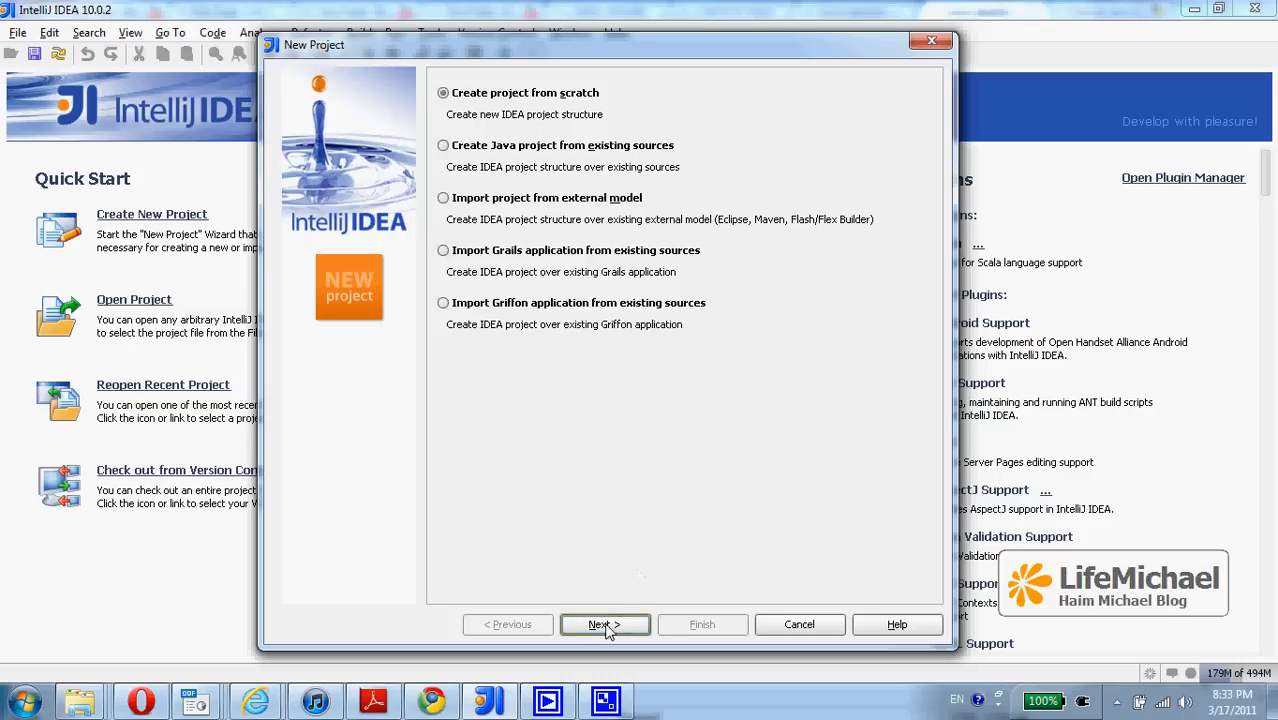
- Name the Java project my_hello_project, keep src as source folder, and finish
click(604, 624)
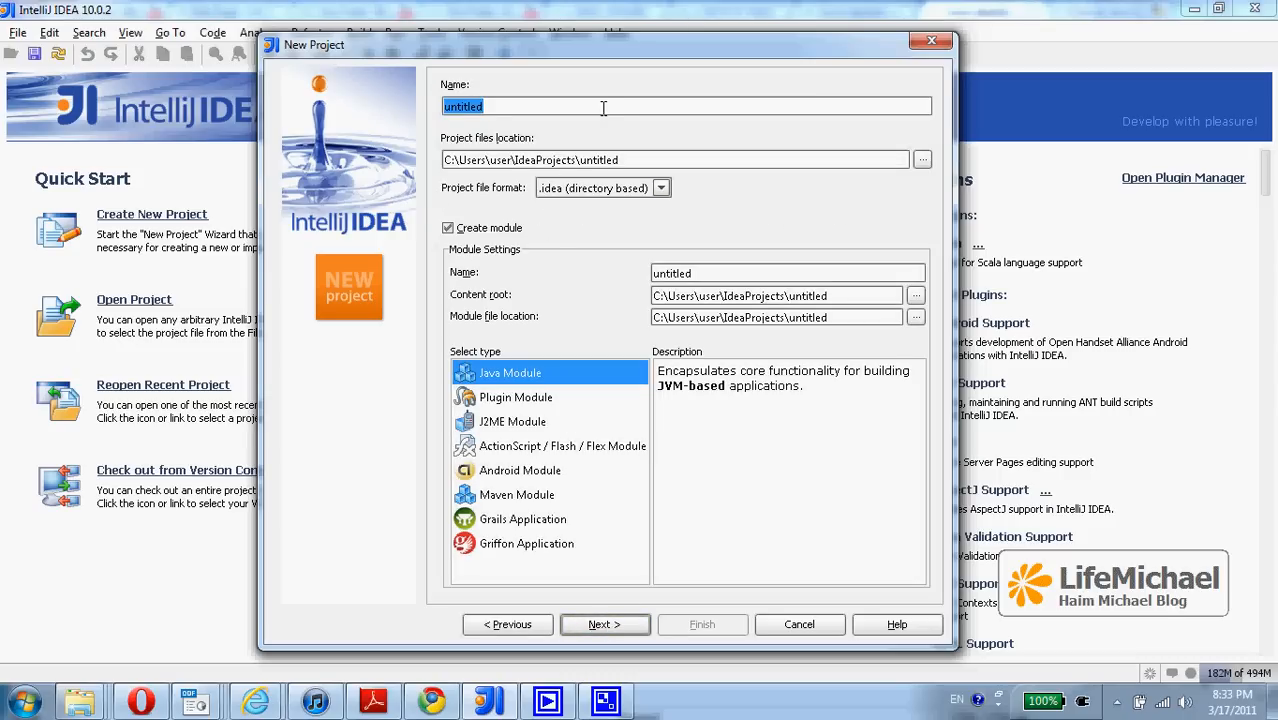
text(my_hello_project)
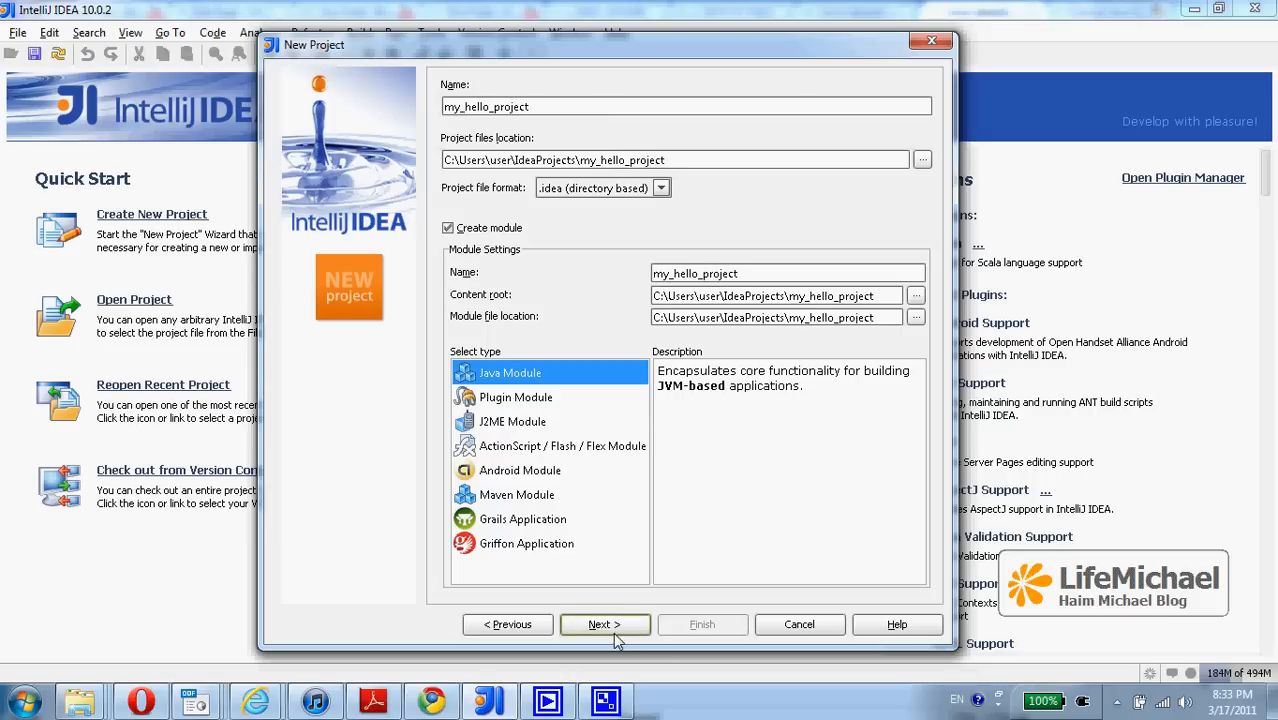
click(604, 624)
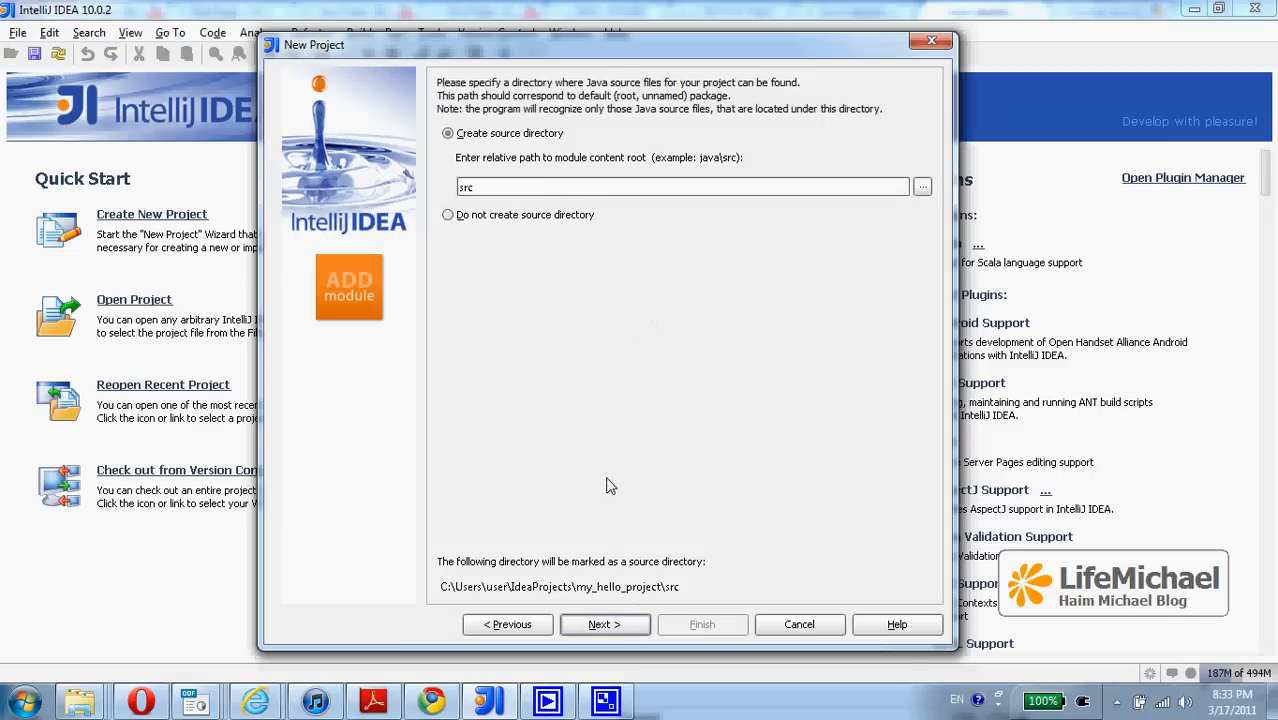
click(604, 624)
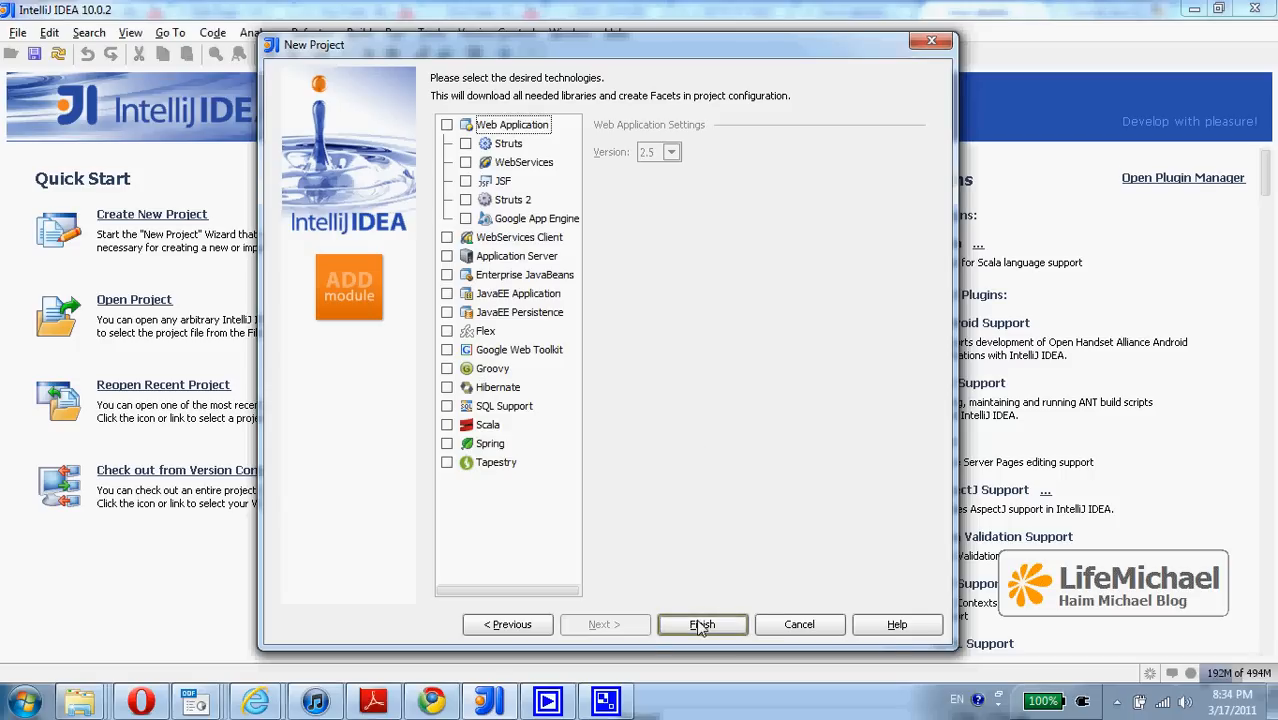
click(702, 624)
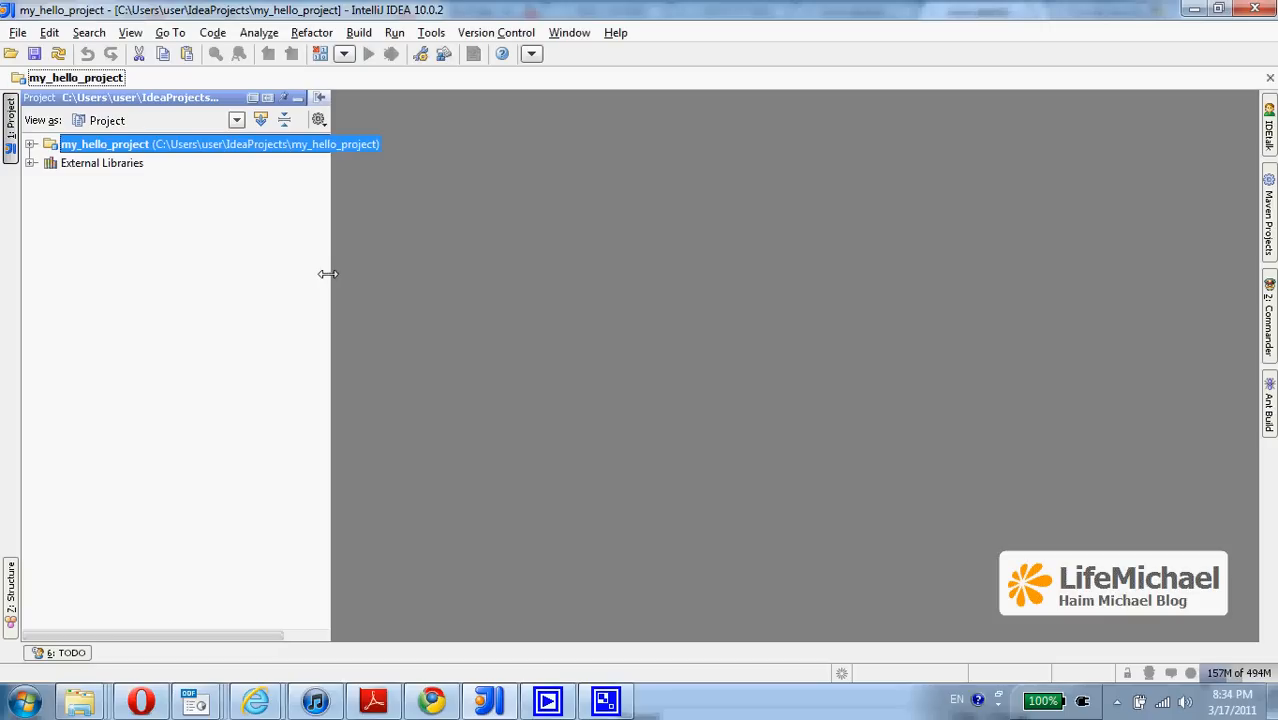
- Resize the Project panel, expand my_hello_project, and select its src folder
drag(330, 275, 150, 286)
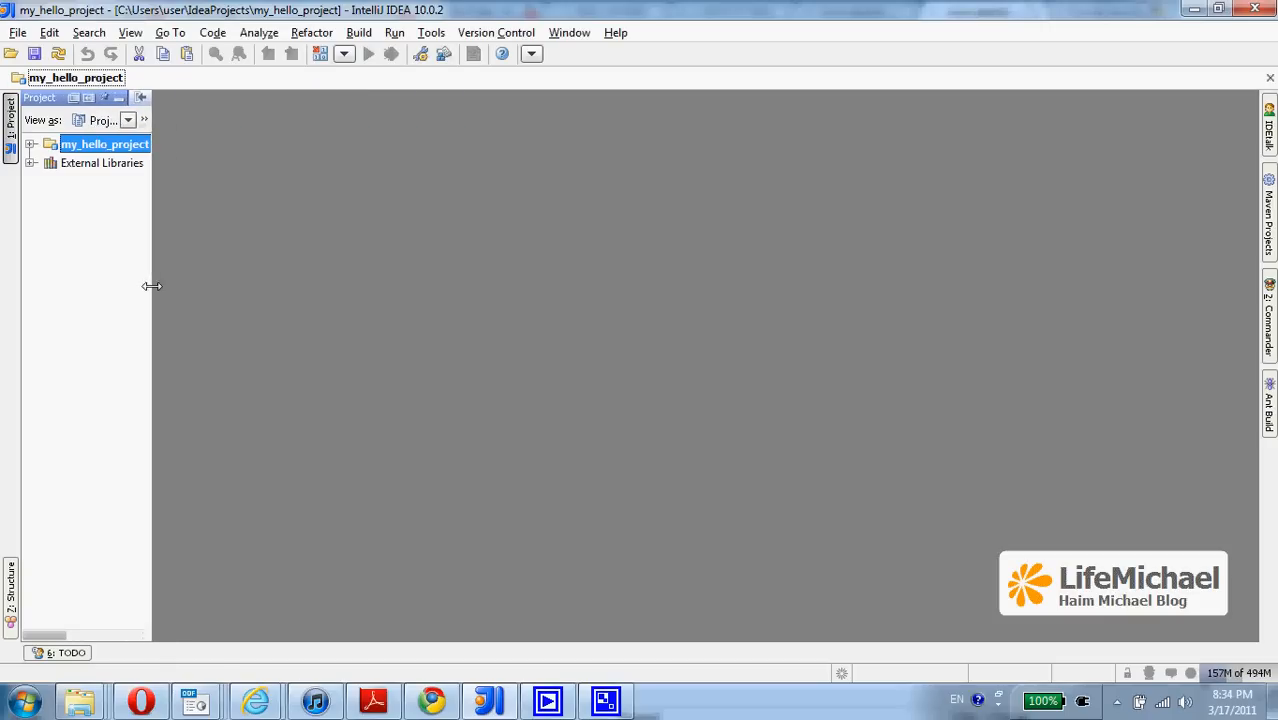
drag(152, 286, 247, 286)
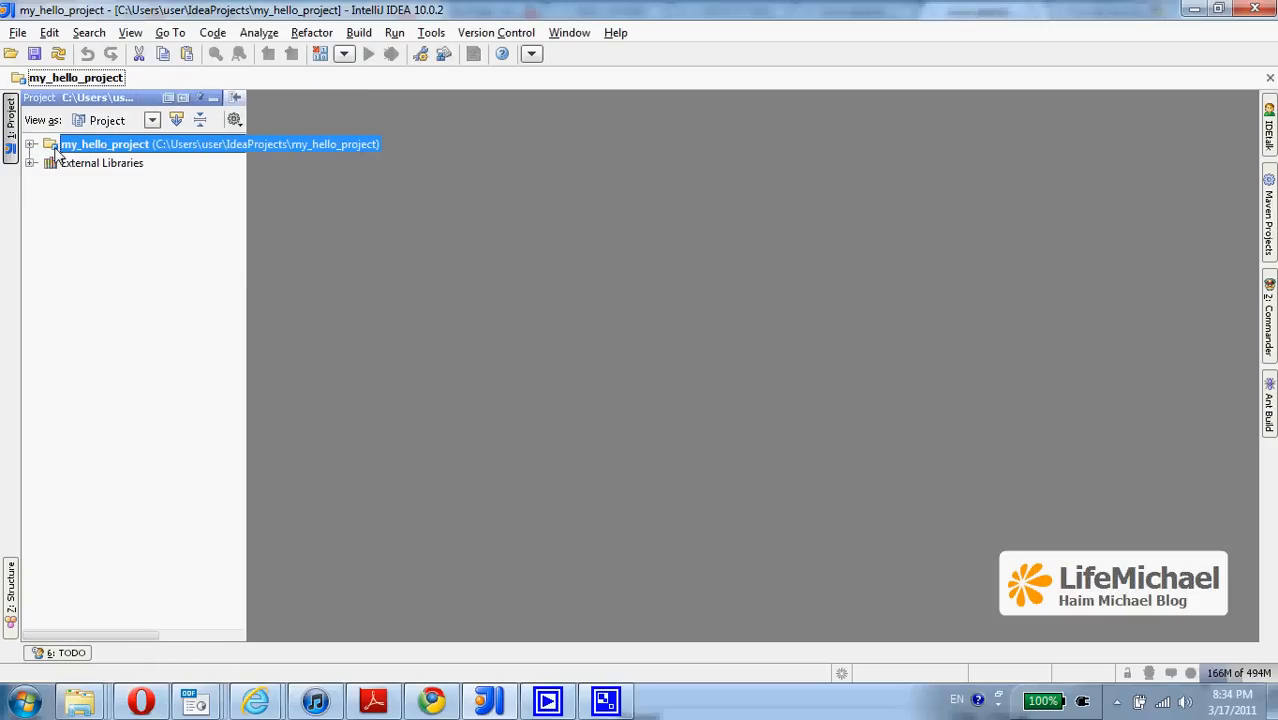
click(31, 144)
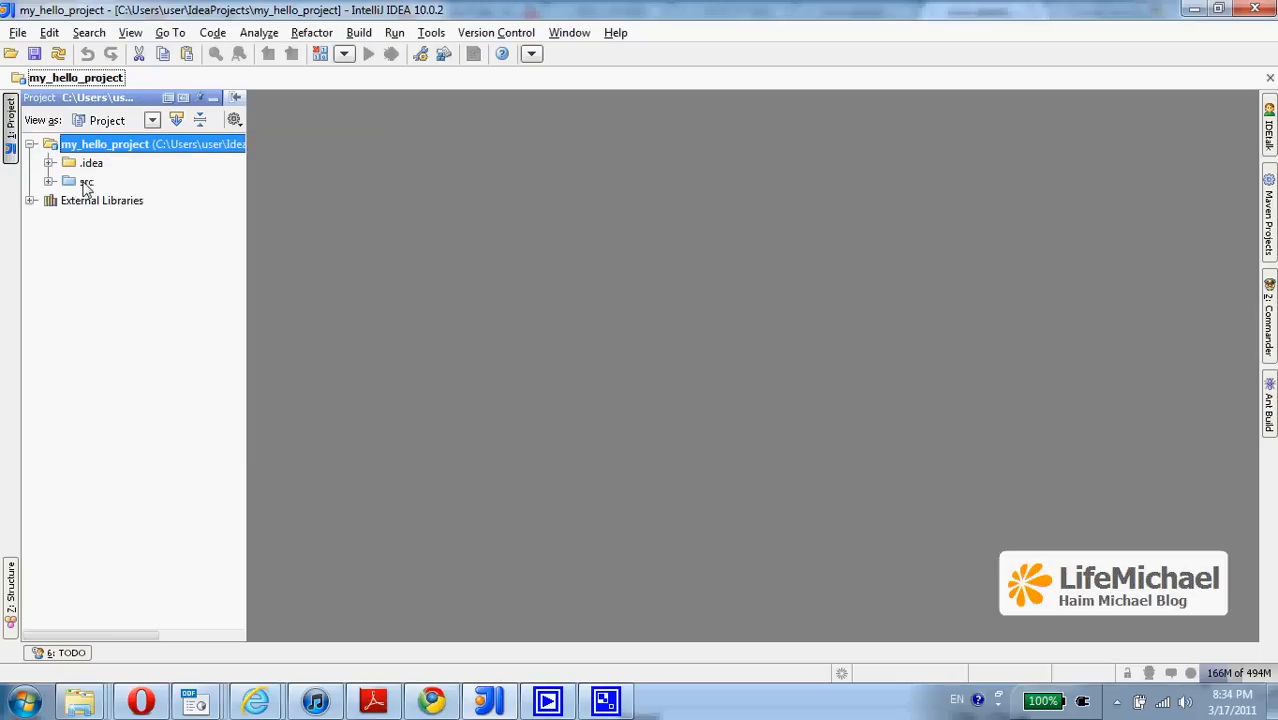
click(87, 181)
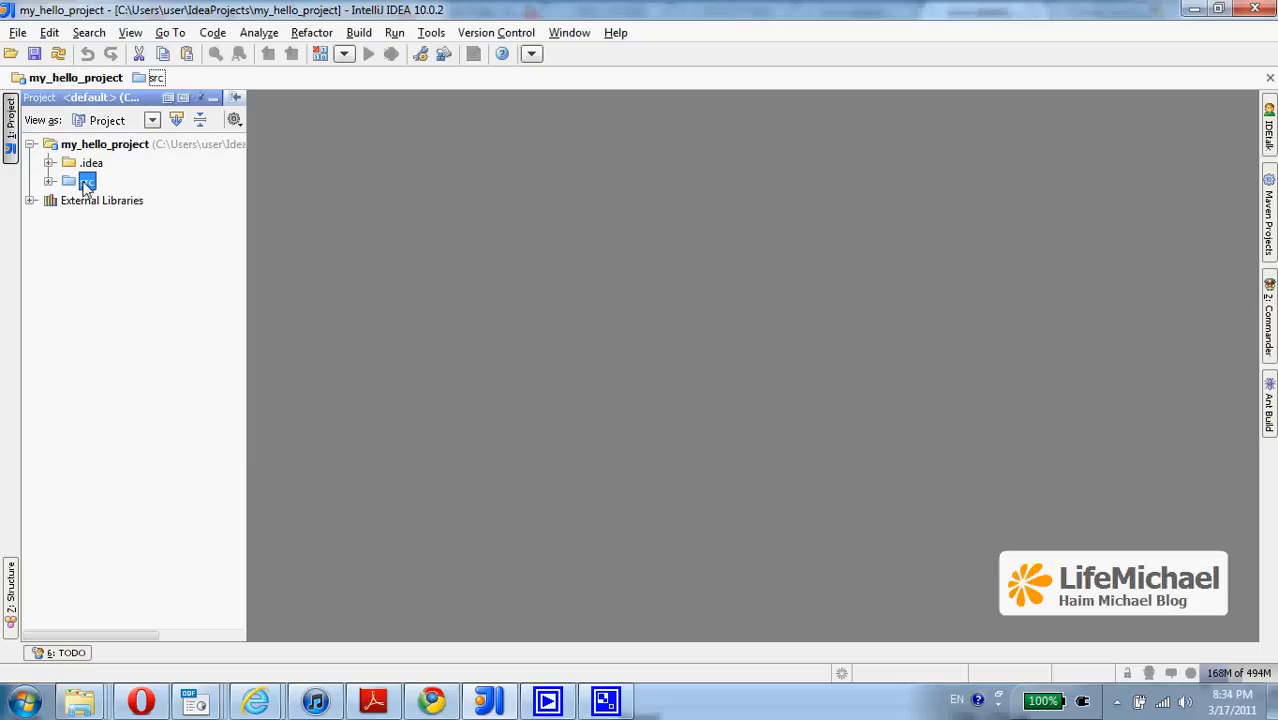
right_click(87, 180)
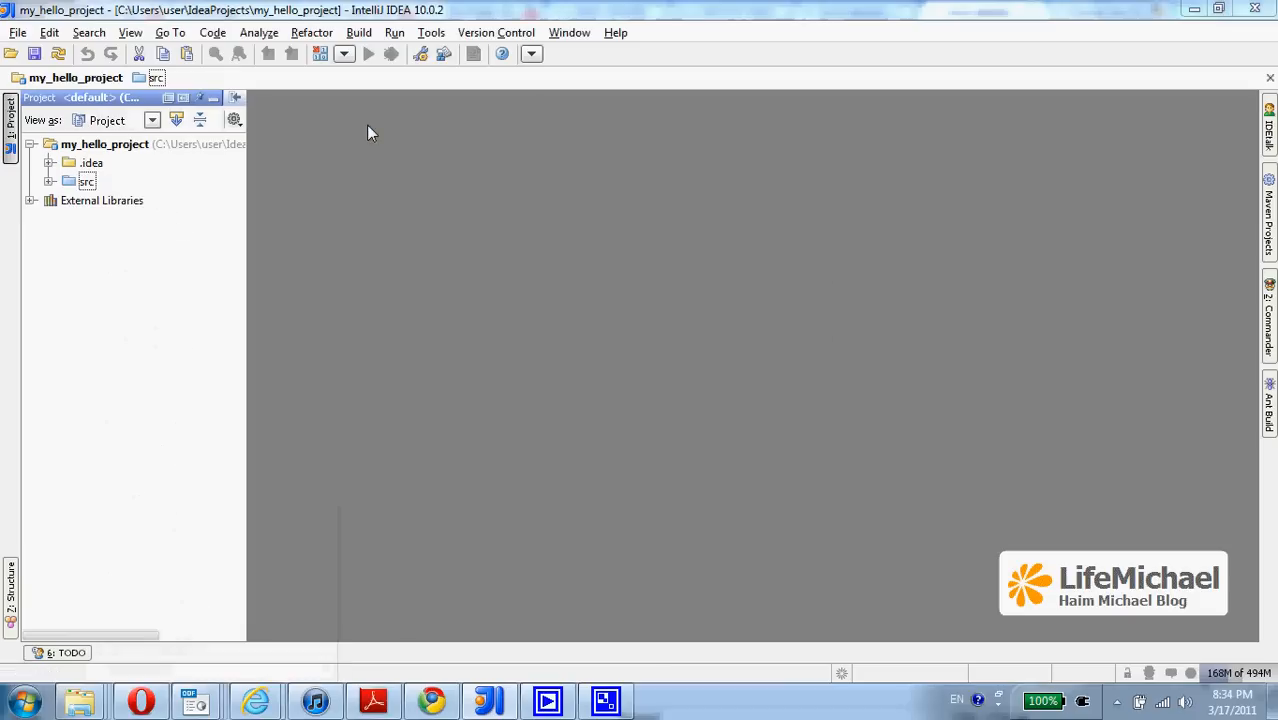
- Create the package com.abelski.samples inside src
text(com.s)
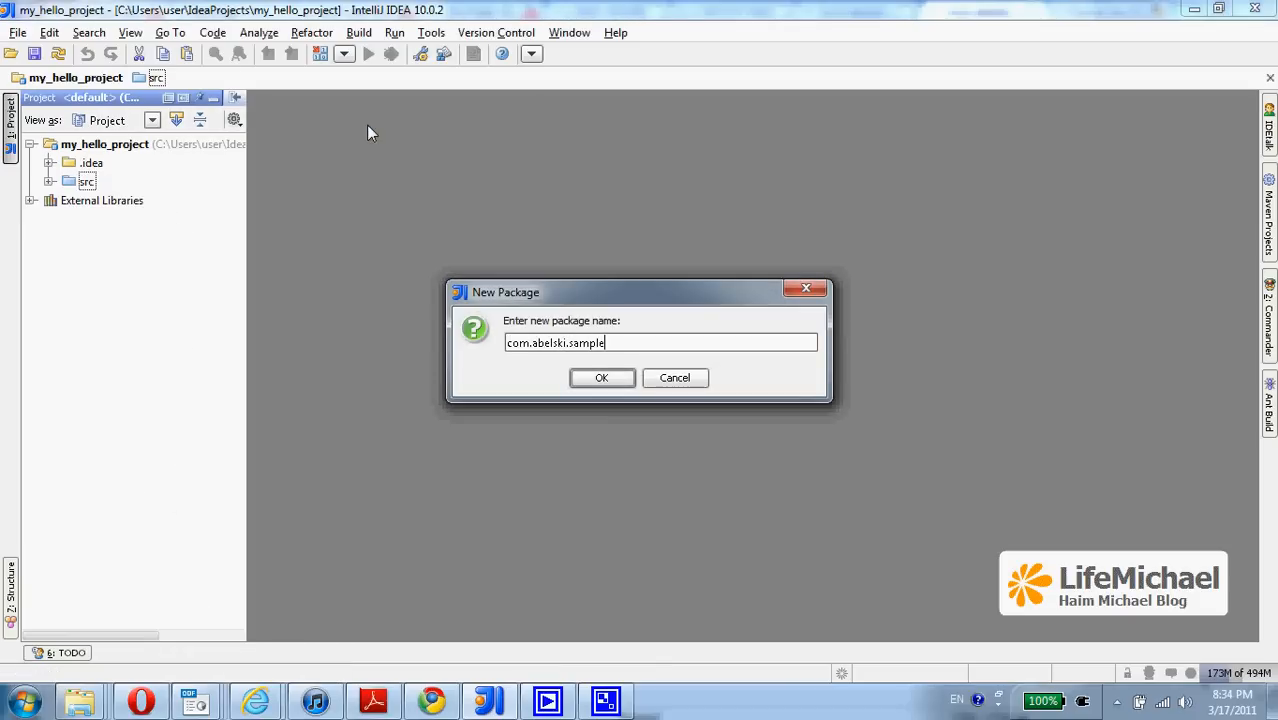
click(601, 377)
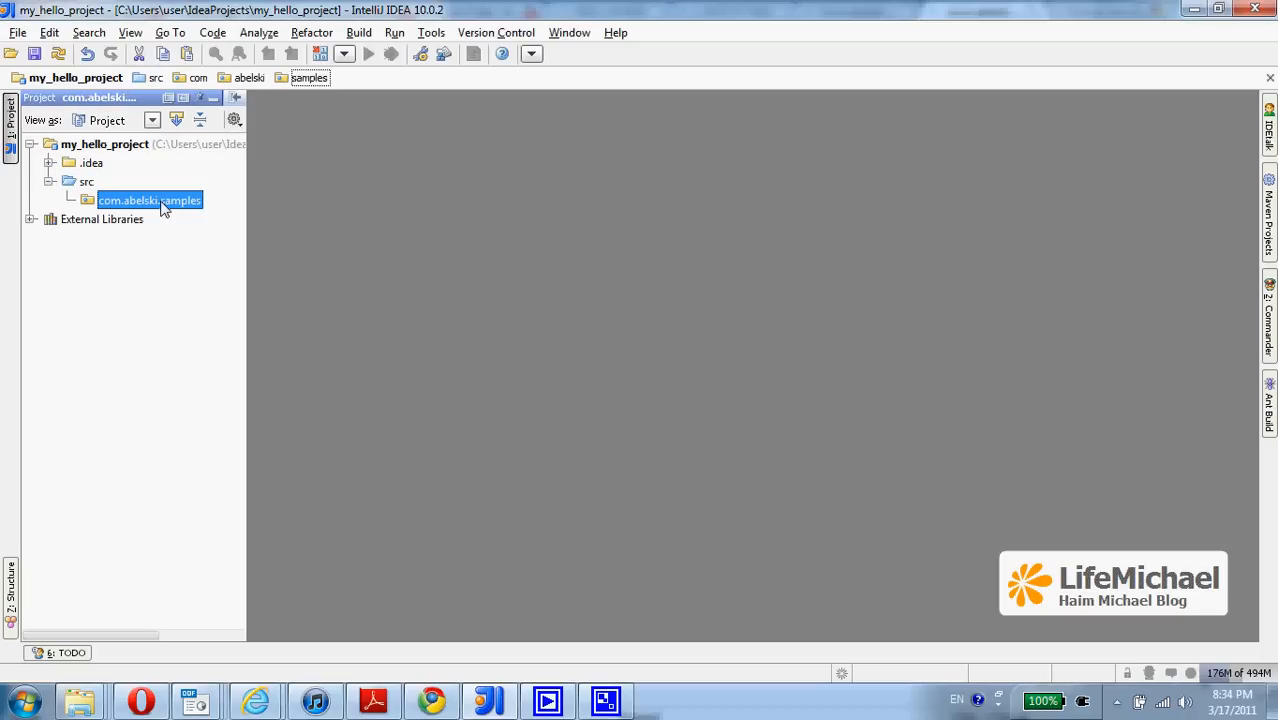
right_click(149, 200)
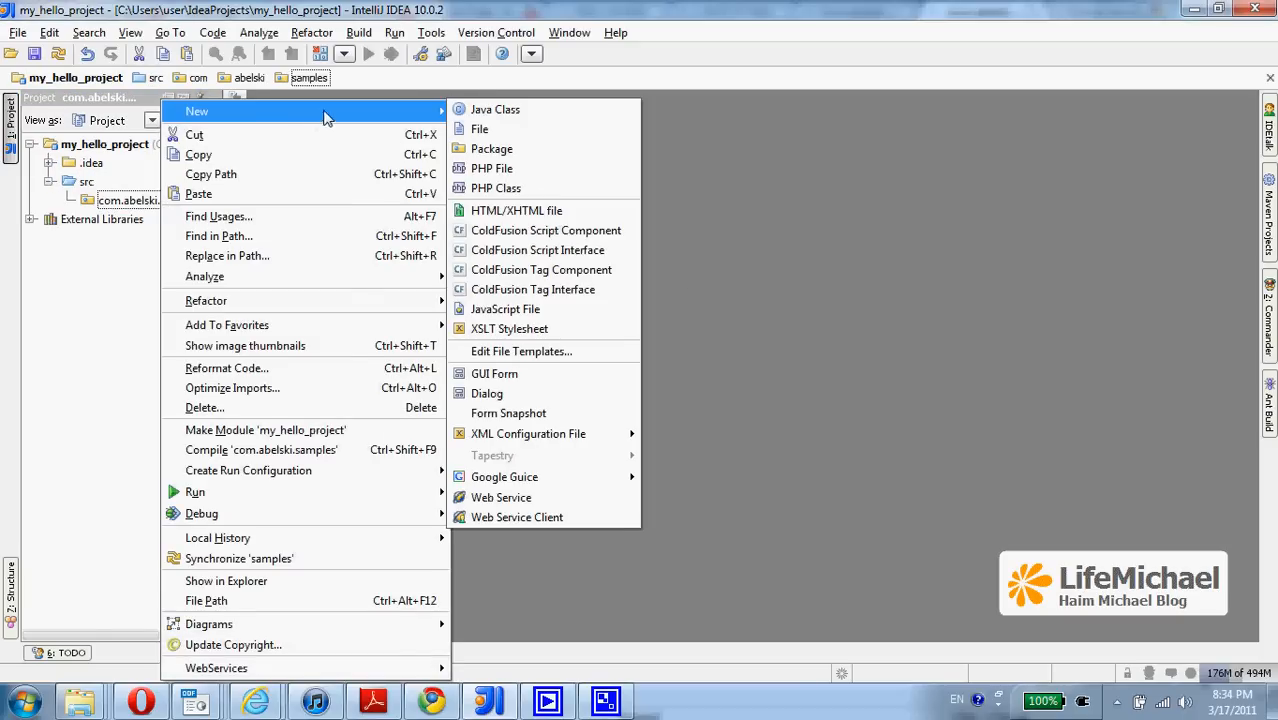
- Add a new Java class named Hello to com.abelski.samples
click(495, 109)
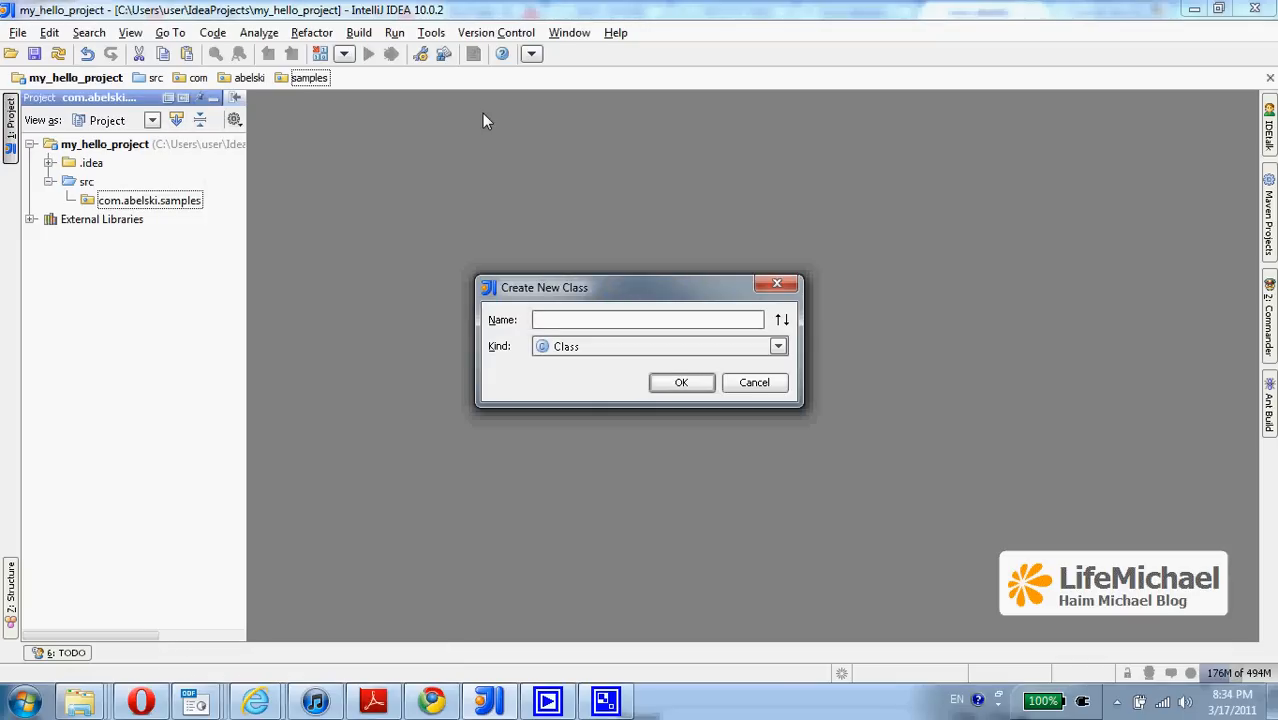
text(Hello)
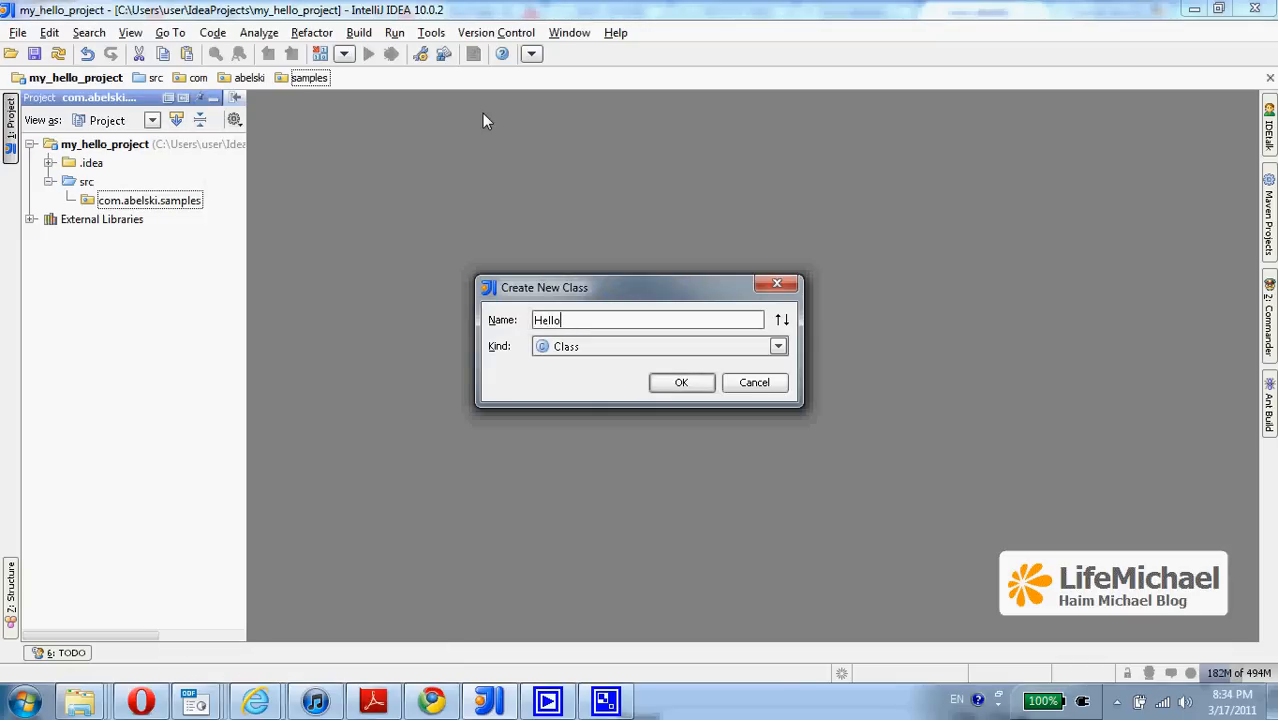
mouse_move(675, 408)
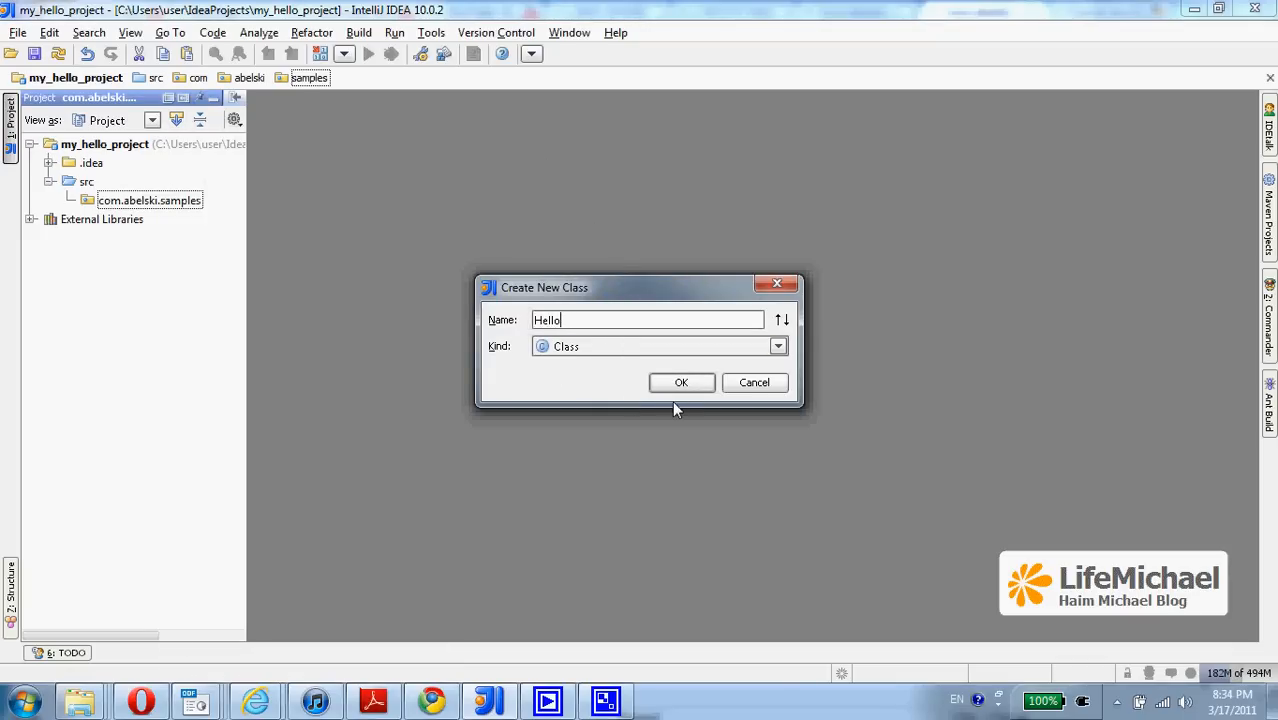
click(681, 382)
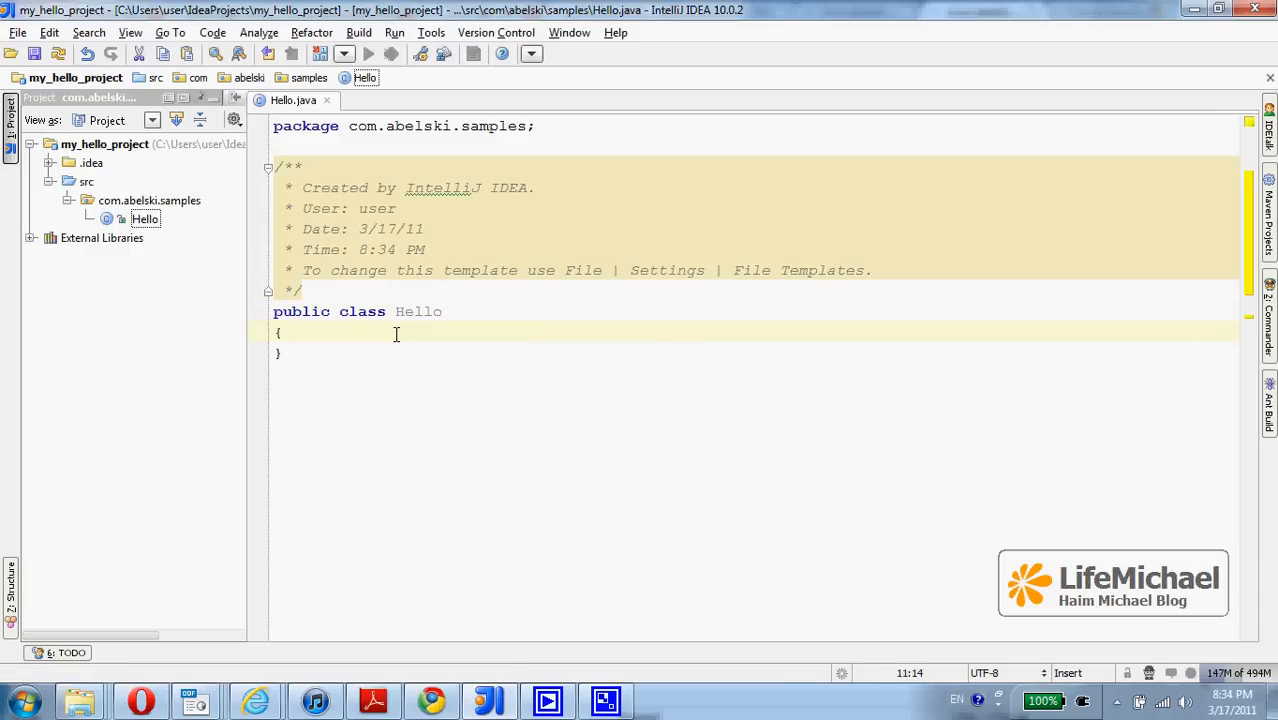
- Write public static void main in Hello calling System.out.println("hello")
text(public static)
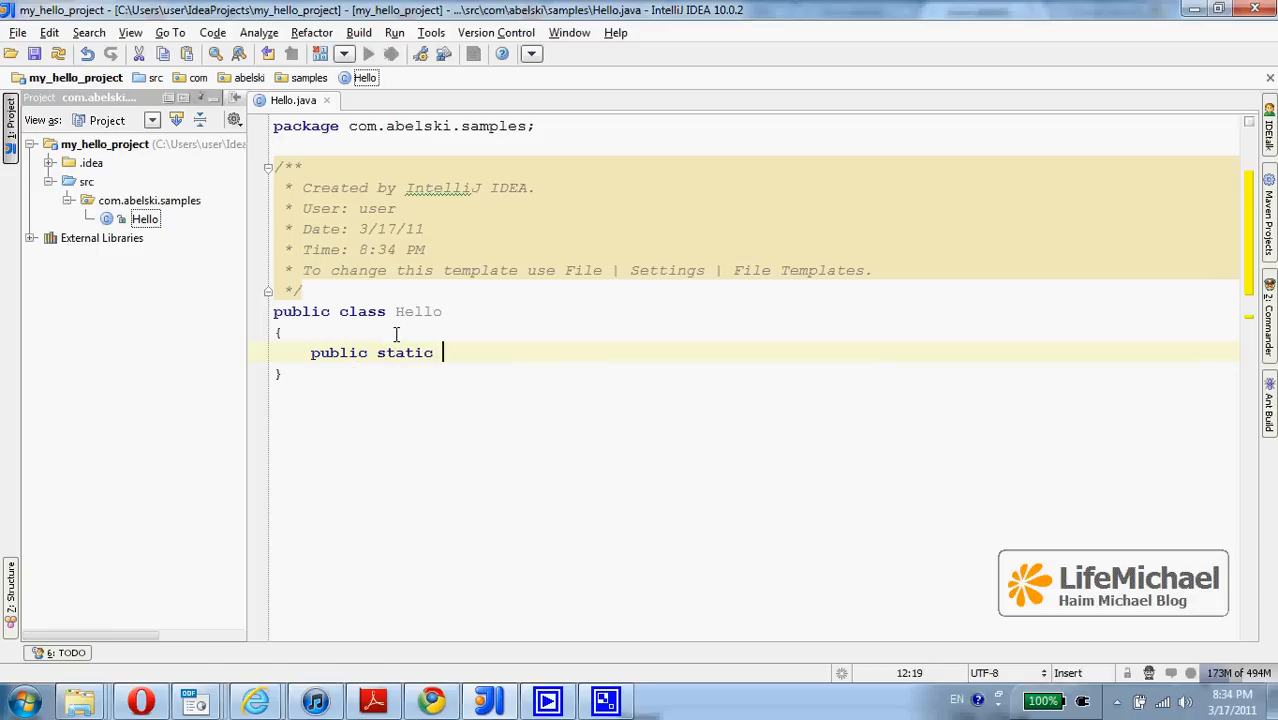
text(void main(String args)
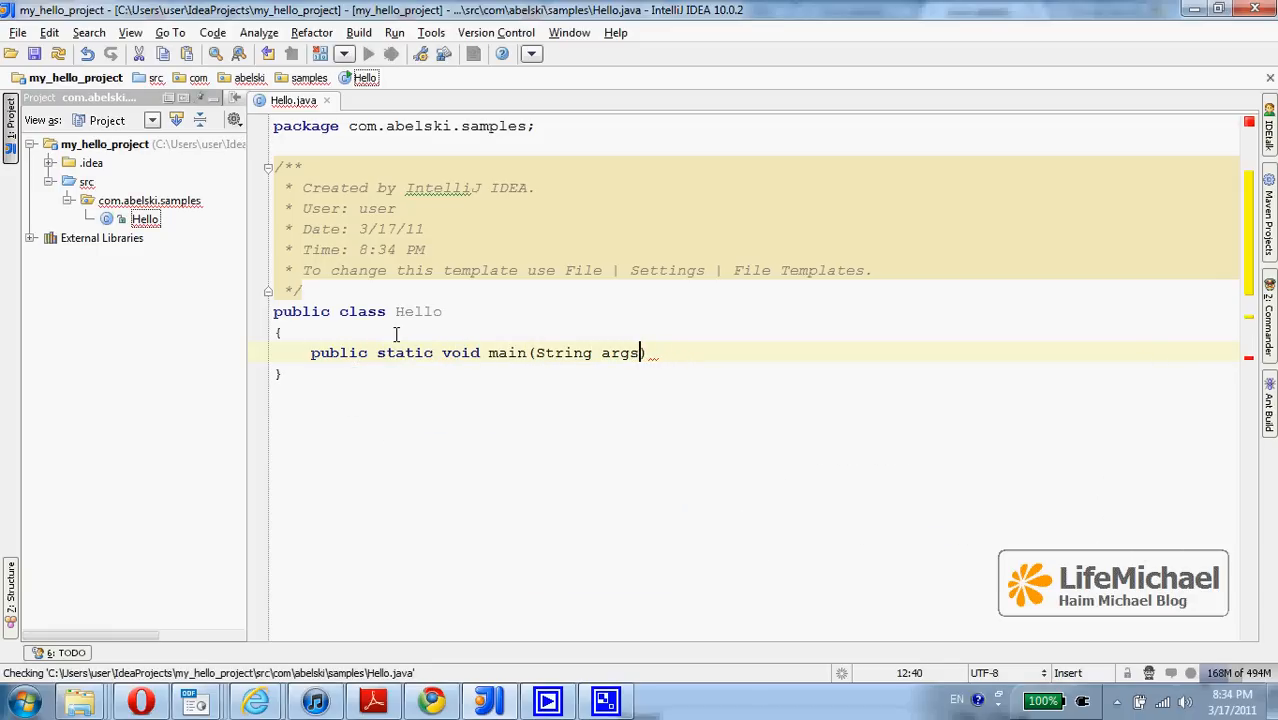
text([])
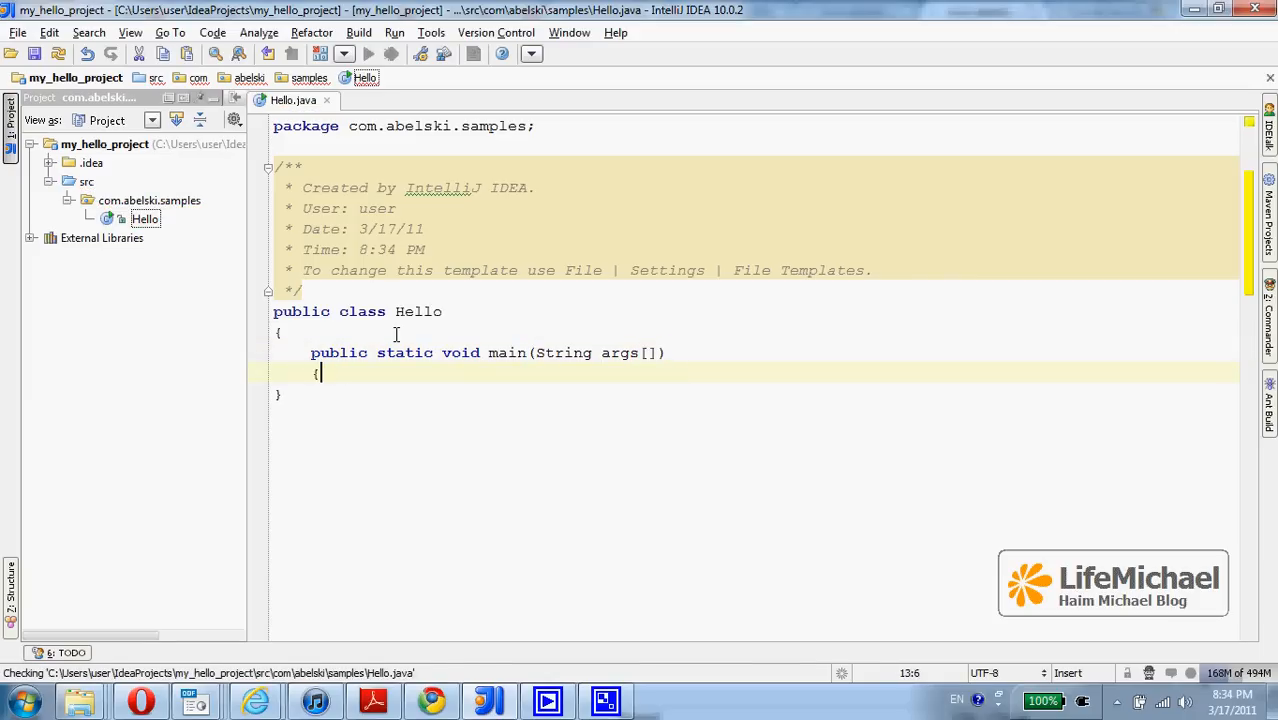
text(System.out.println(")
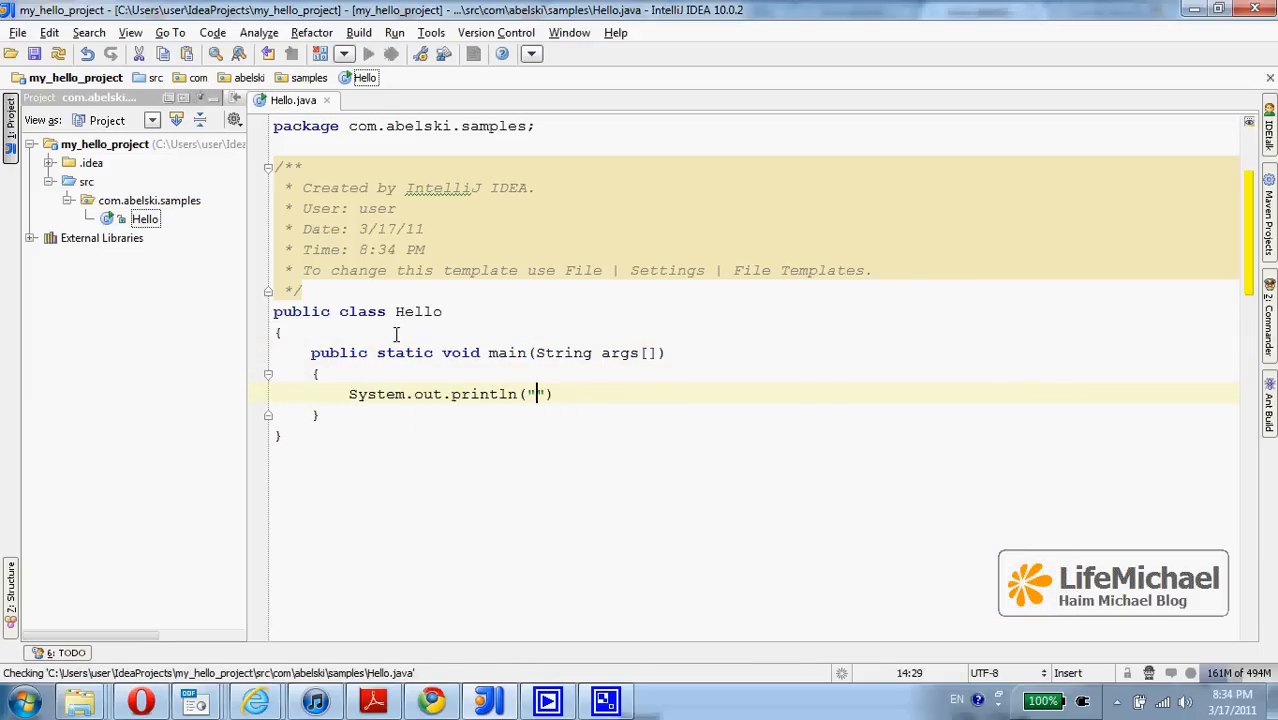
text(hello)
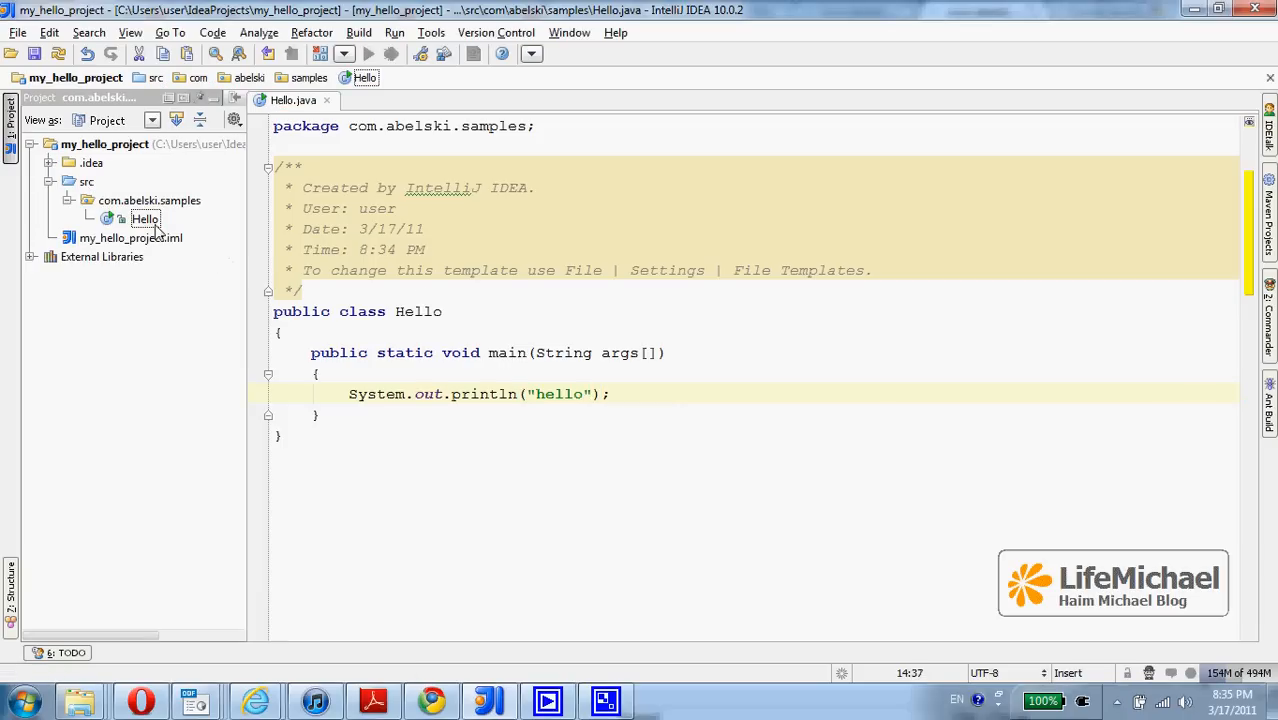
click(145, 219)
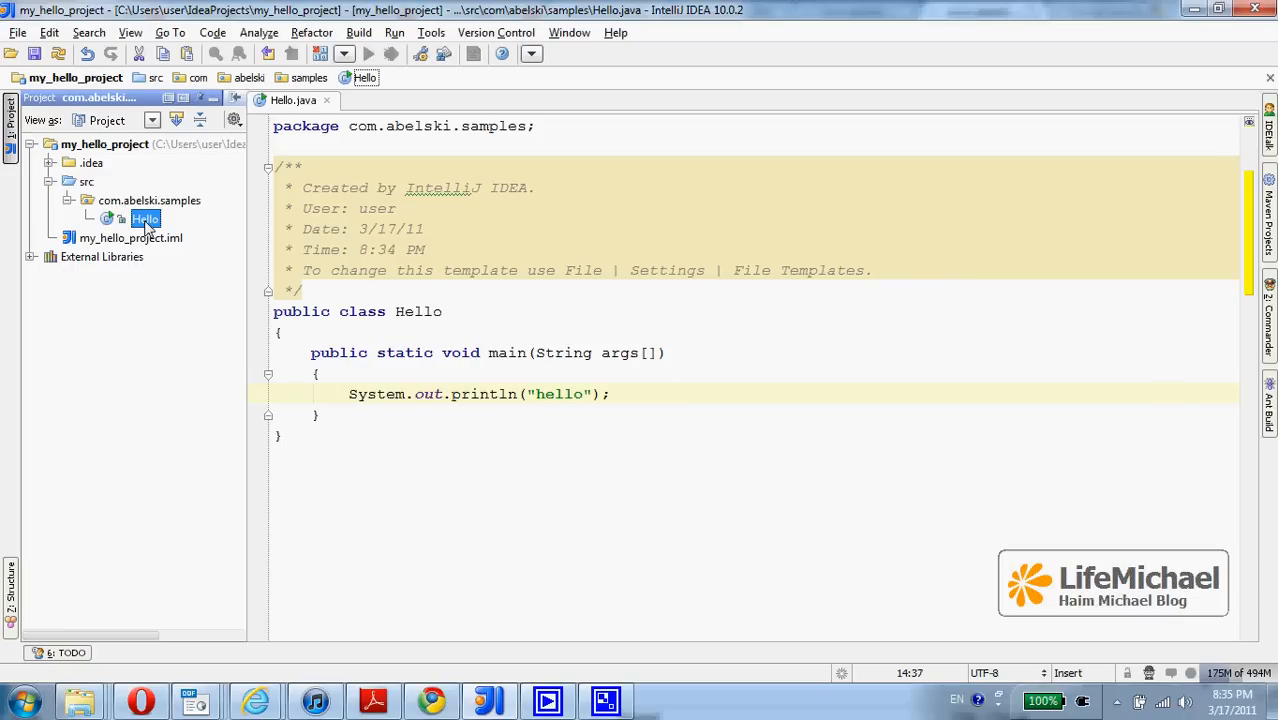
- Run Hello.main() from the Hello class's context menu
right_click(145, 218)
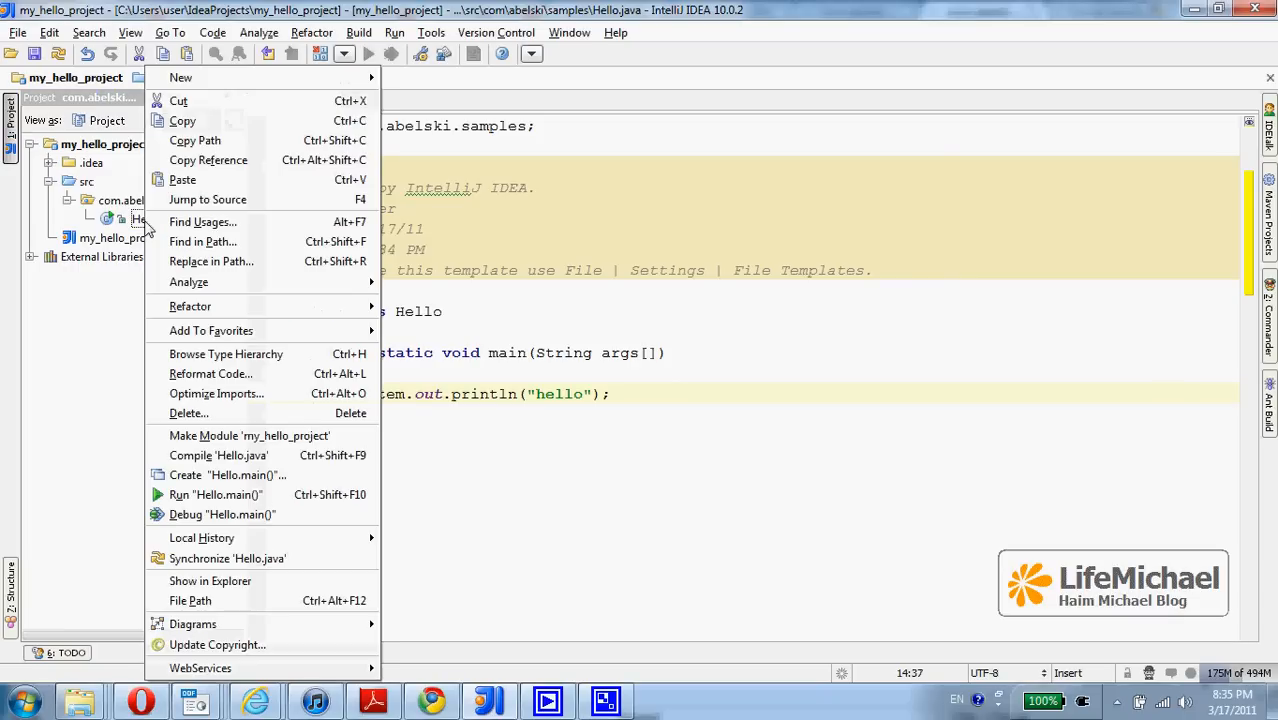
mouse_move(270, 494)
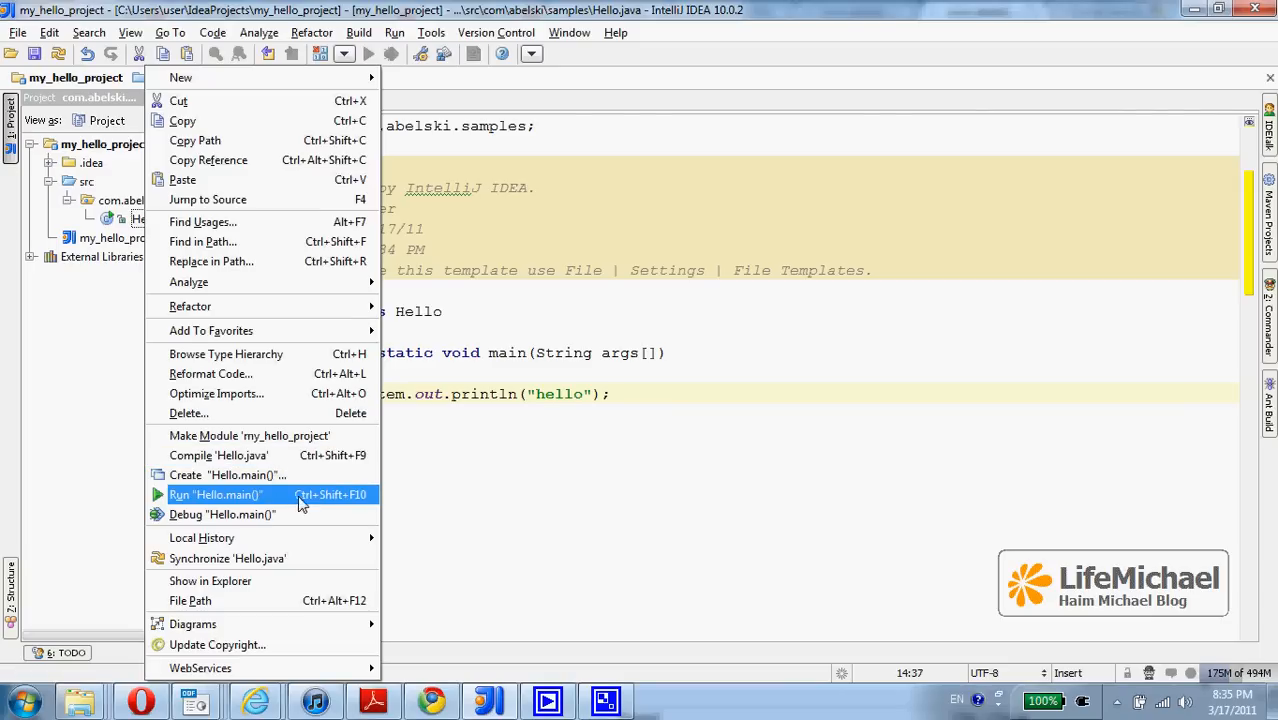
mouse_move(337, 505)
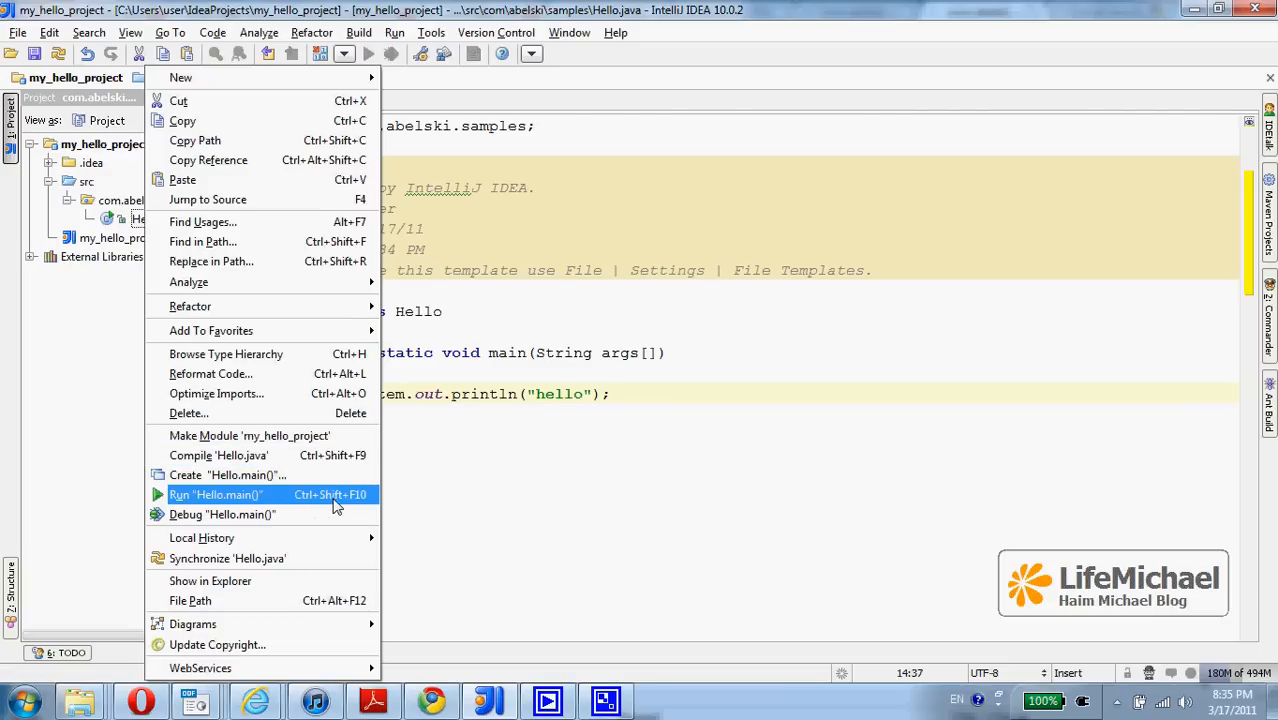
mouse_move(286, 503)
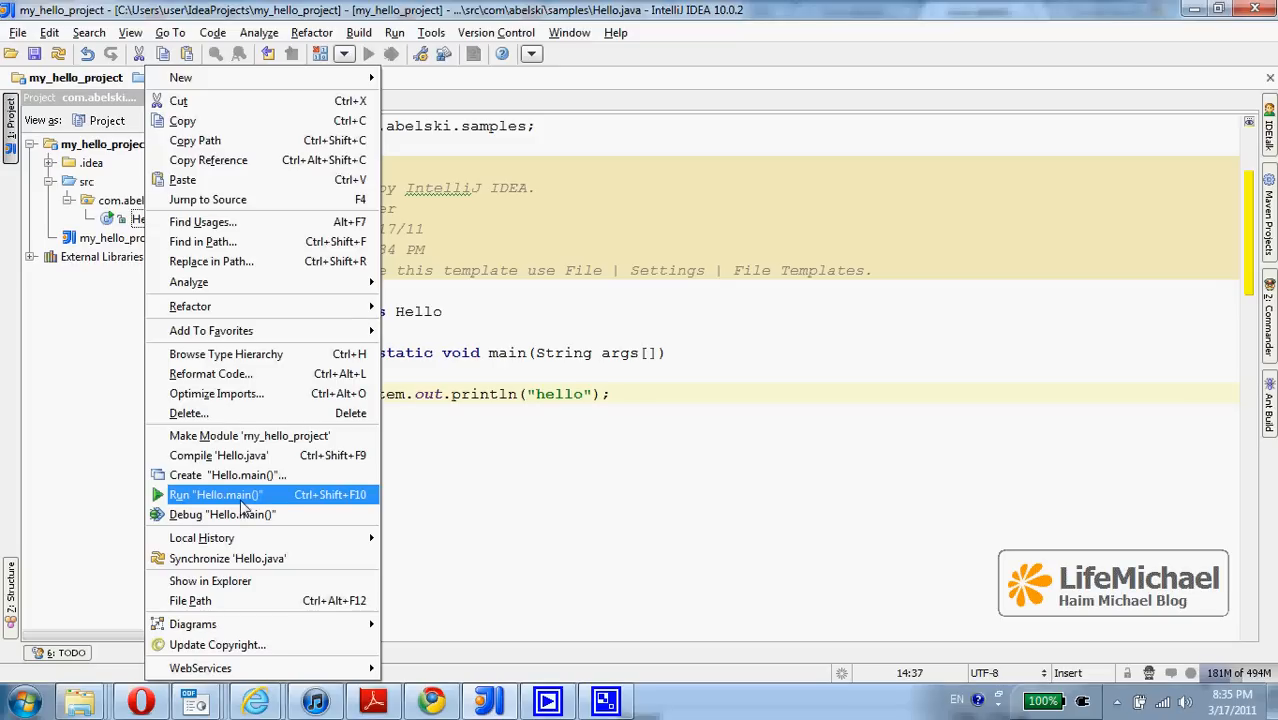
click(216, 494)
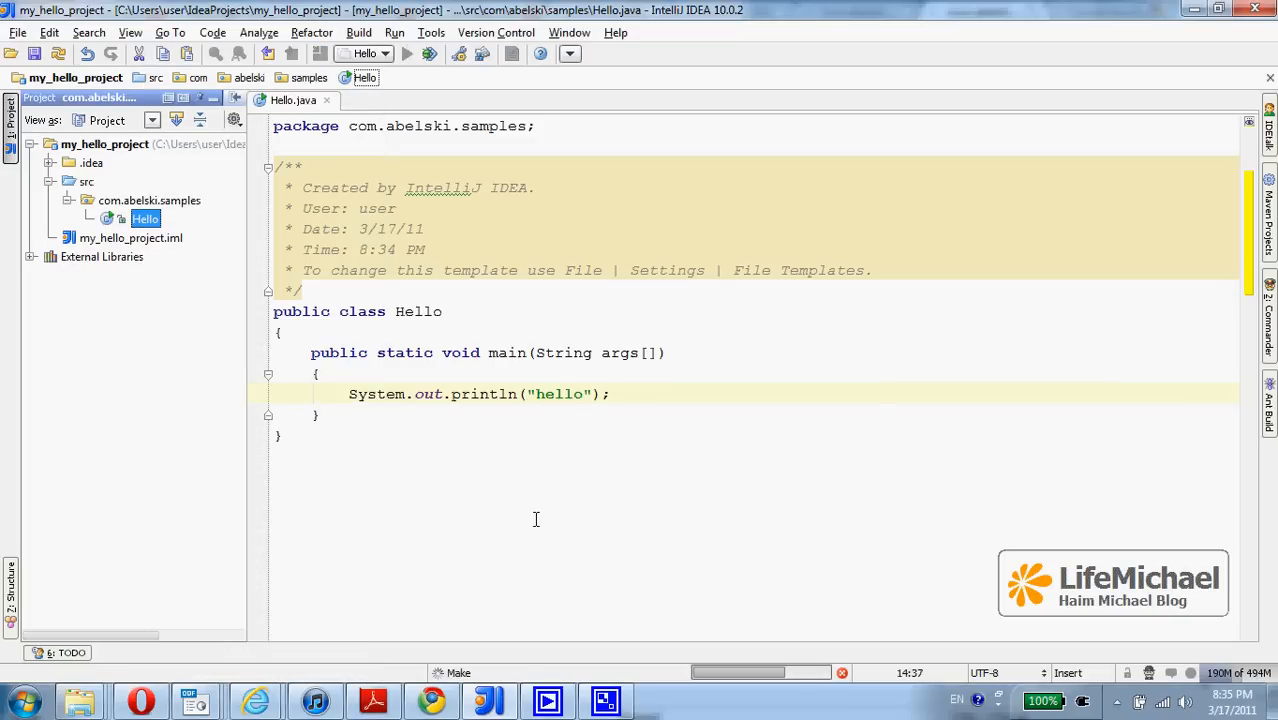
mouse_move(553, 522)
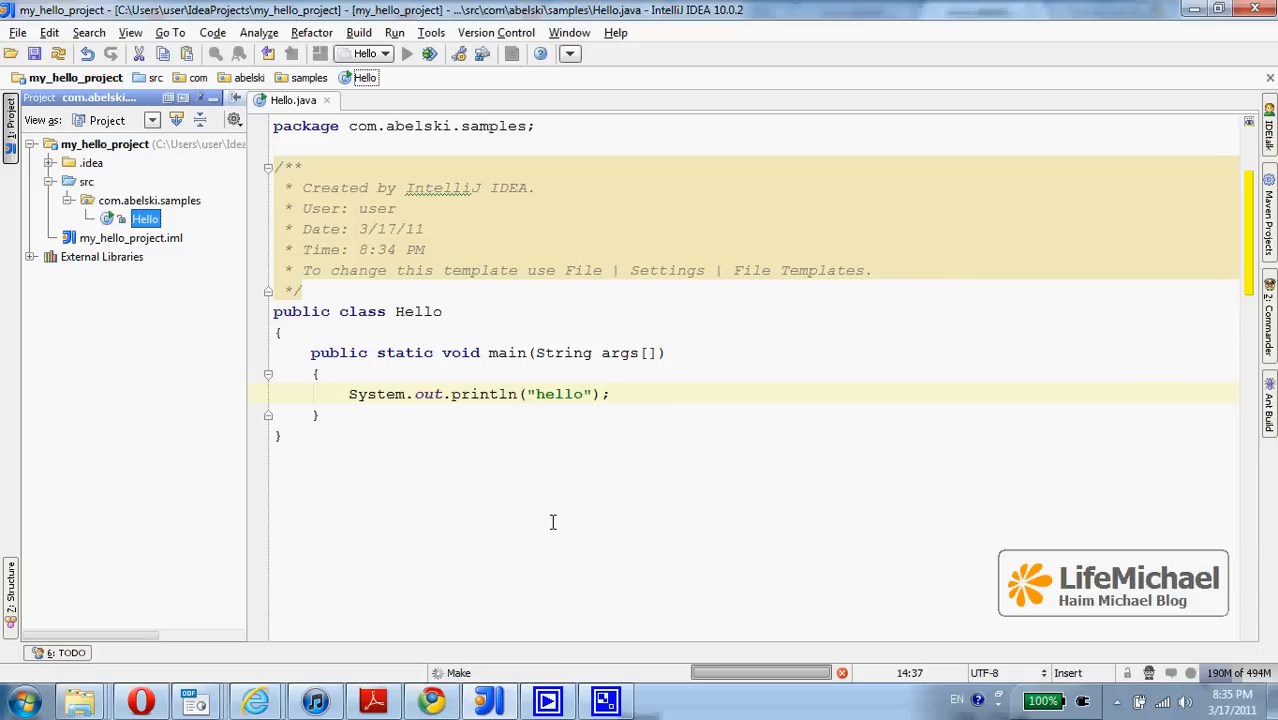